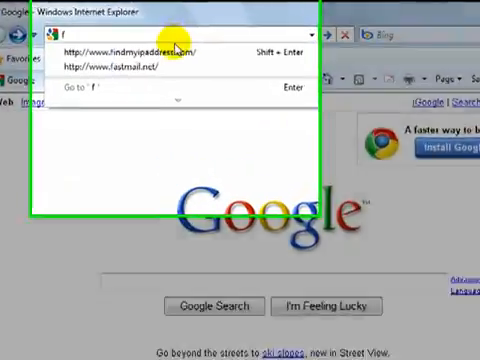
Step: Load findmyipaddress.com, which reports the current public IP 69.181.24.5
click(140, 52)
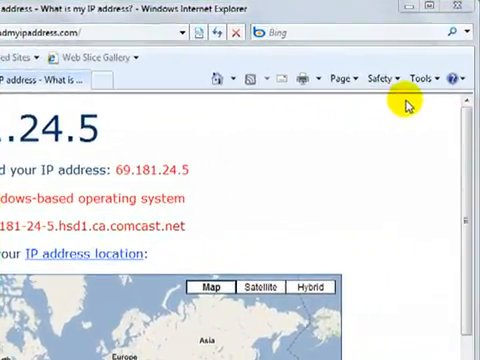
Step: Reach the Connections settings in the Internet Options dialog
click(418, 76)
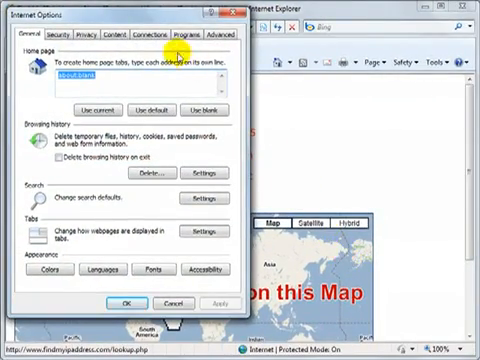
click(156, 36)
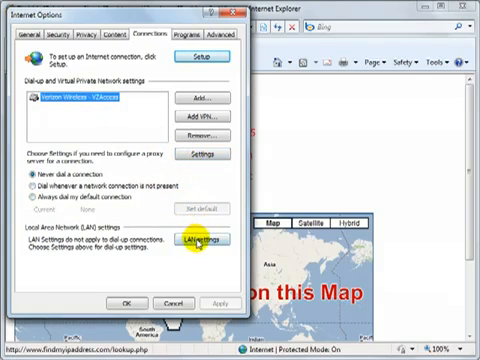
Step: Enable the LAN proxy relay.testproxy.org on port 8231 with local-address bypass and apply it
click(220, 236)
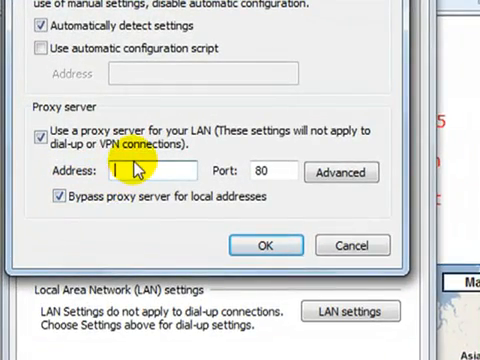
text(relay.)
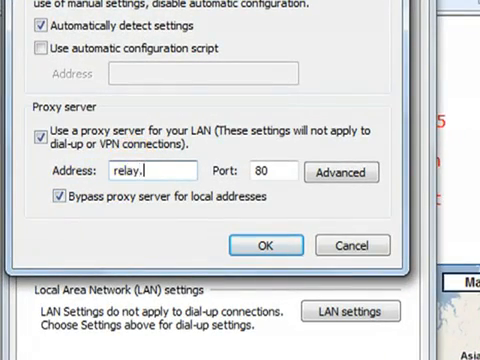
text(testproxy.org)
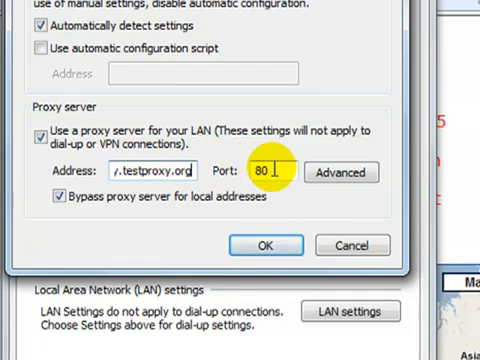
key(Backspace)
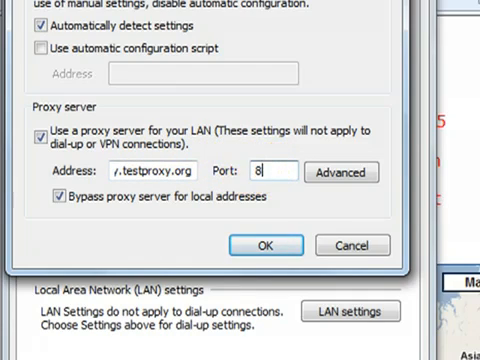
text(231)
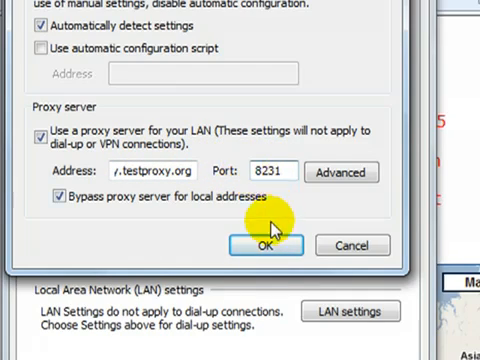
click(264, 244)
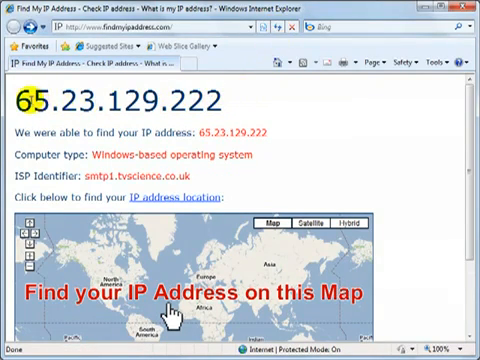
mouse_move(256, 104)
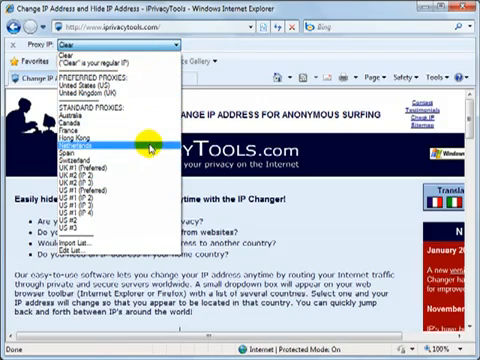
Step: Expand the Proxy IP country list on the iPrivacyTools page
click(100, 148)
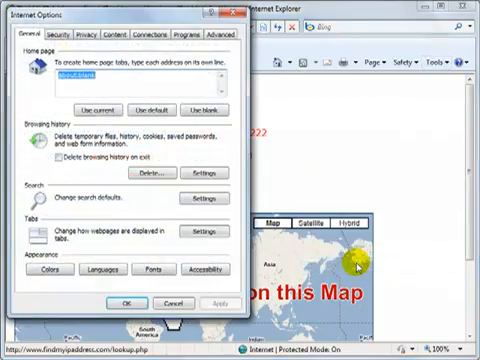
Step: Return to the Connections settings to disable the proxy server
click(158, 36)
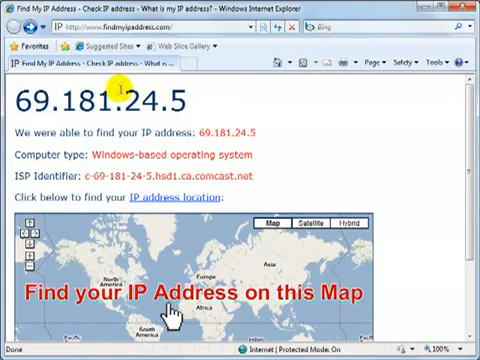
mouse_move(228, 104)
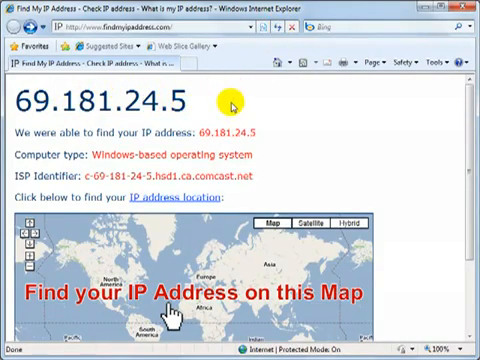